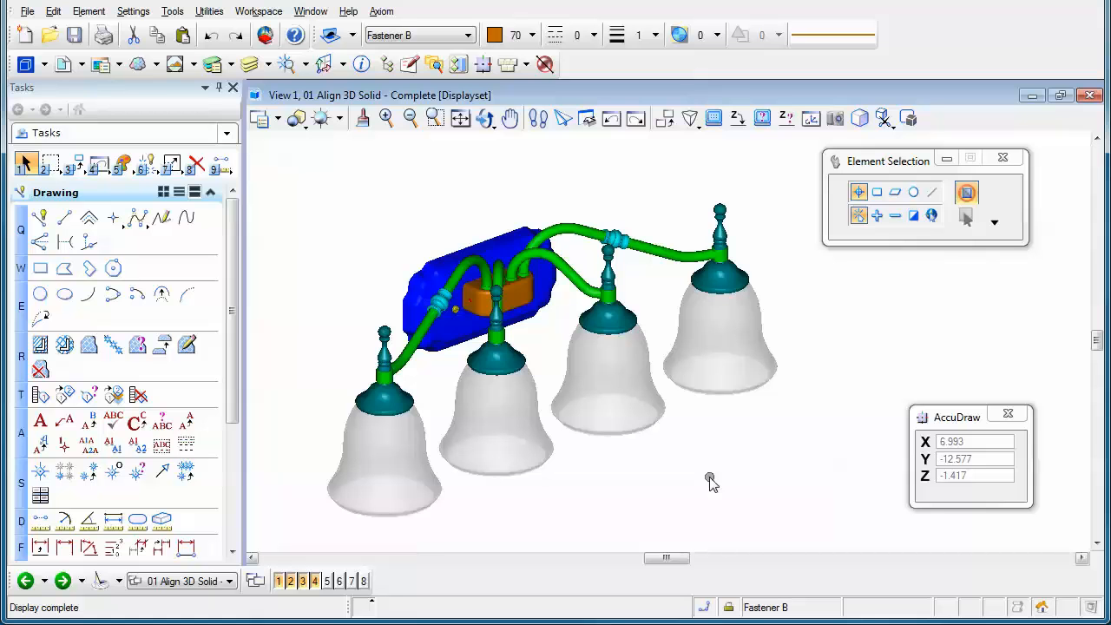
{"action": "mouse_move", "coordinate": [323, 142]}
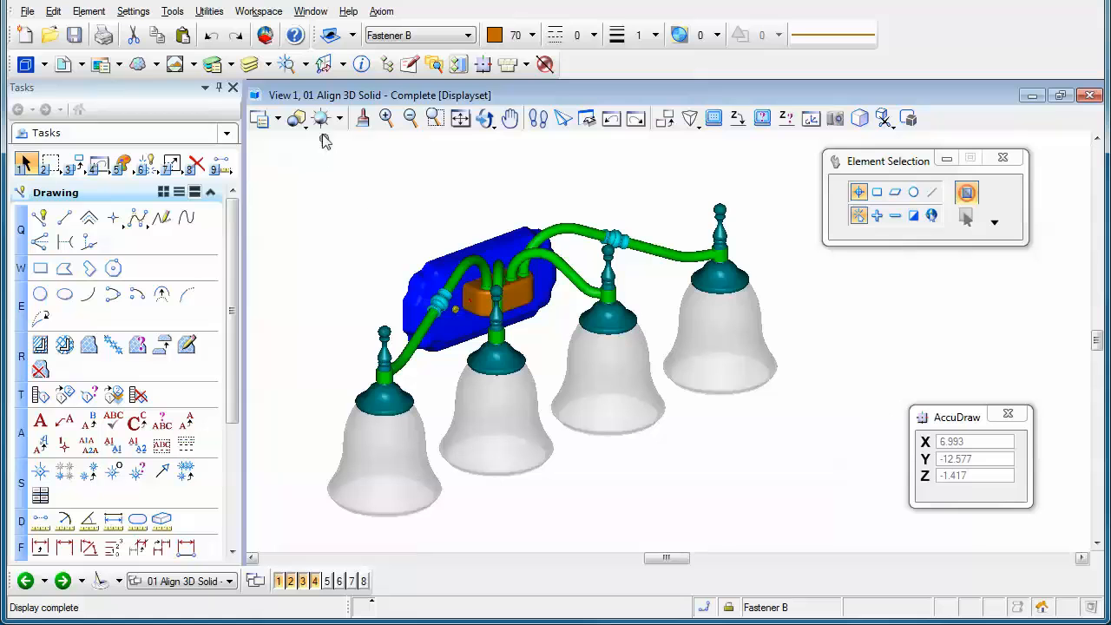
Cycle the lamp view through Hidden Line, Illustration and Smooth display styles
{"action": "left_click", "coordinate": [297, 118]}
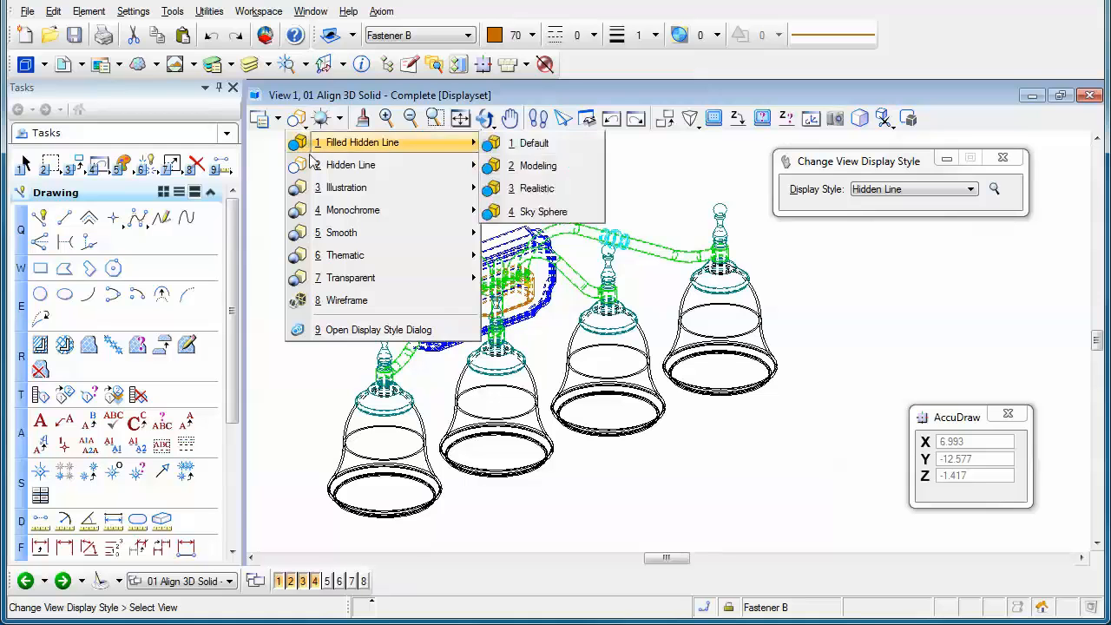
{"action": "left_click", "coordinate": [344, 188]}
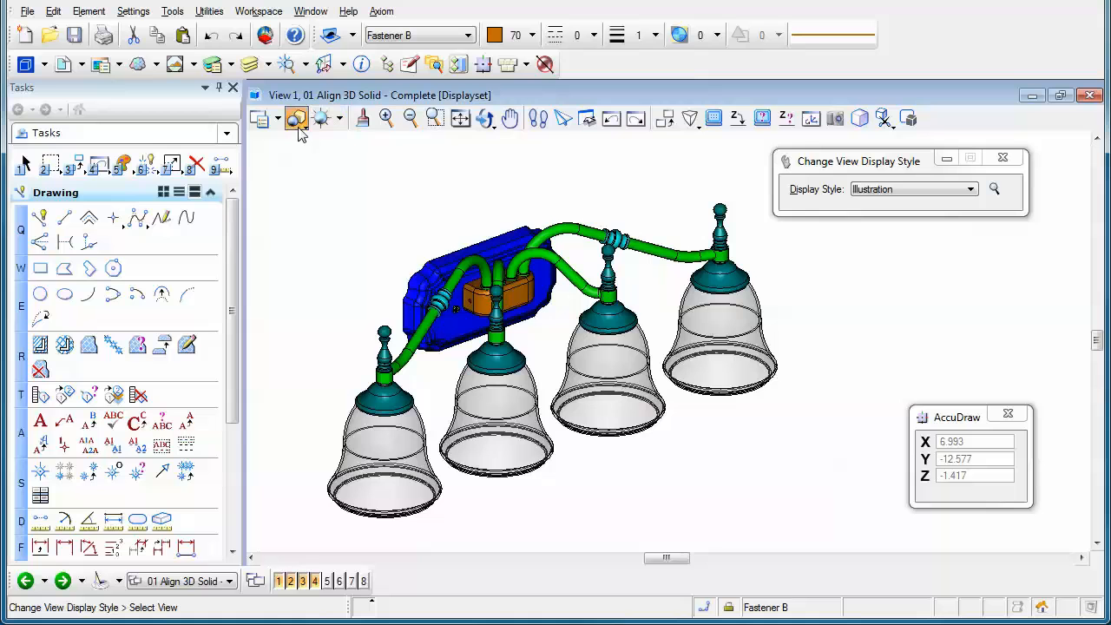
{"action": "left_click", "coordinate": [297, 118]}
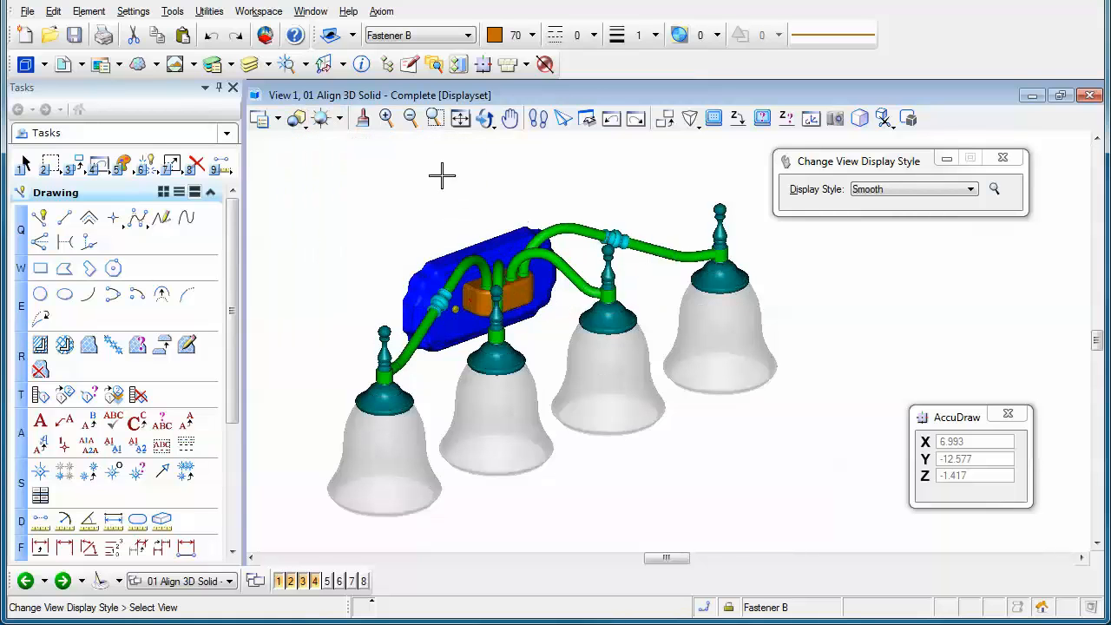
{"action": "left_click", "coordinate": [309, 118]}
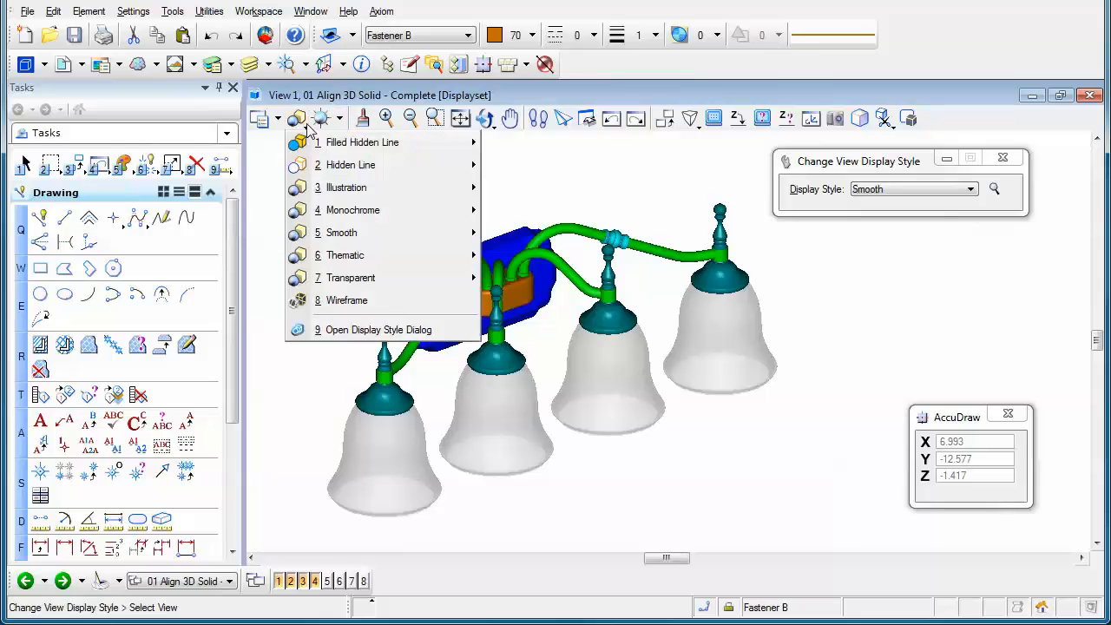
{"action": "mouse_move", "coordinate": [351, 210]}
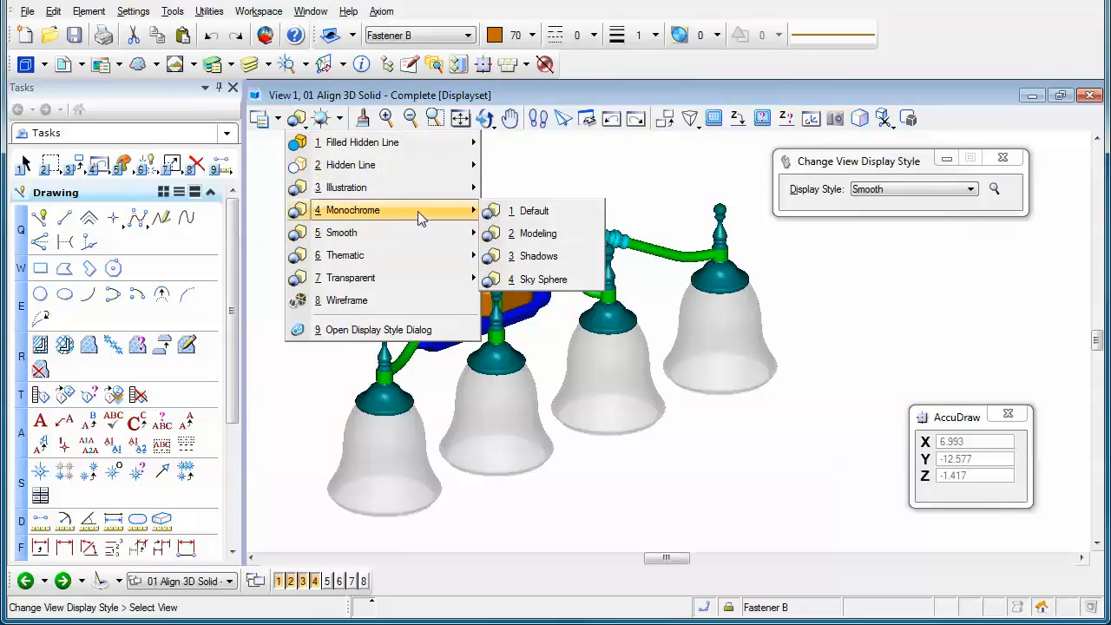
Show the lamp in Monochrome > Default style, then switch to the 2D subdivision map drawing
{"action": "left_click", "coordinate": [534, 210]}
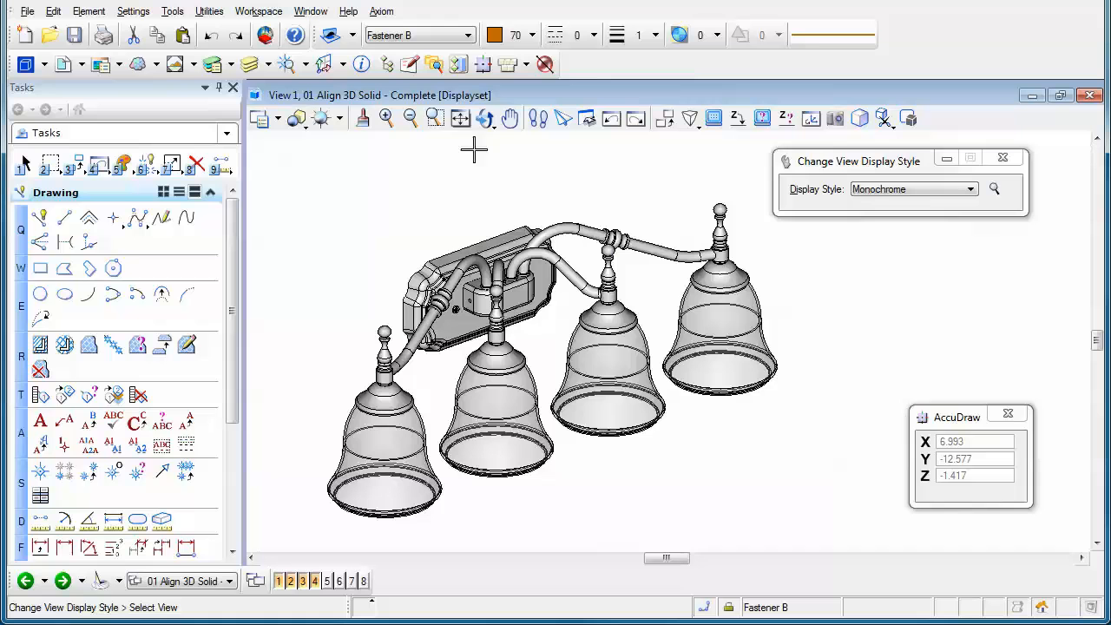
{"action": "left_click", "coordinate": [486, 118]}
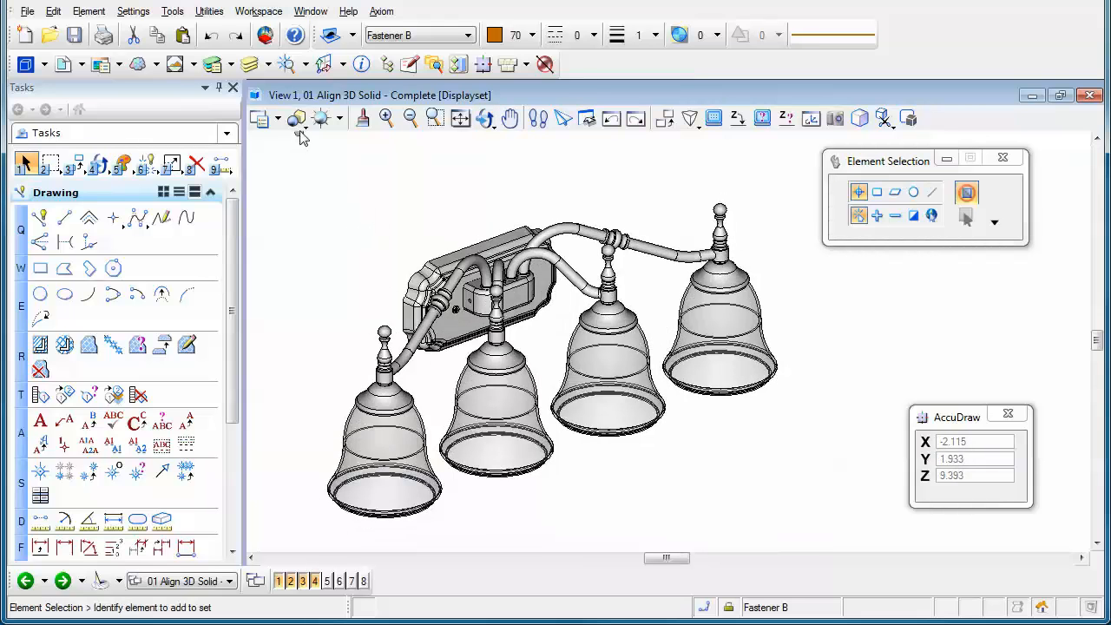
{"action": "left_click", "coordinate": [718, 347]}
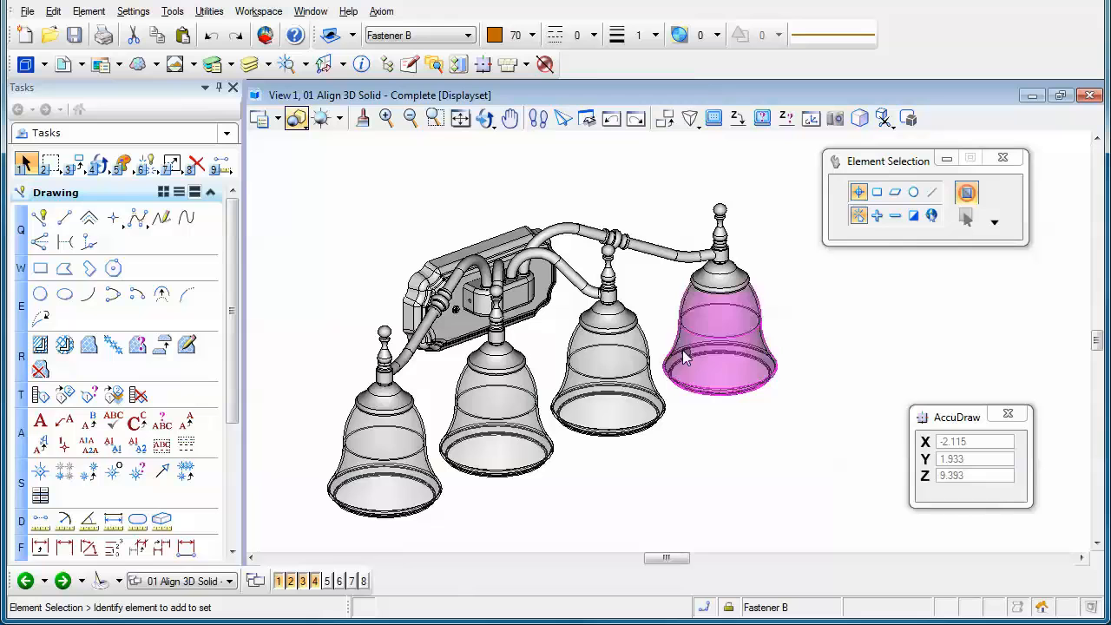
{"action": "left_click", "coordinate": [323, 224]}
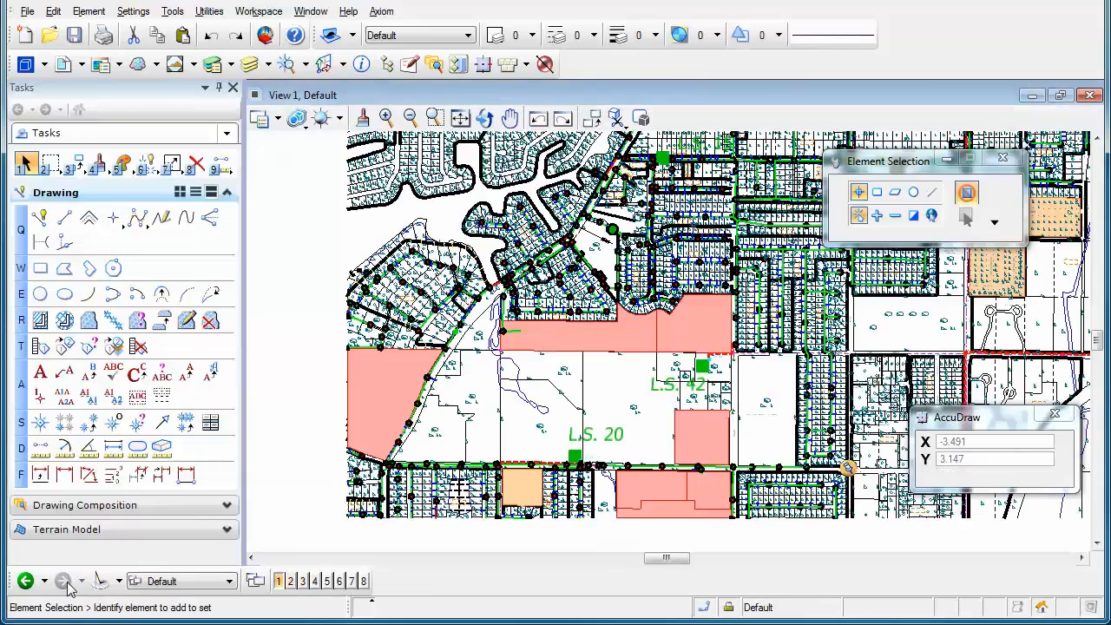
{"action": "mouse_move", "coordinate": [554, 340]}
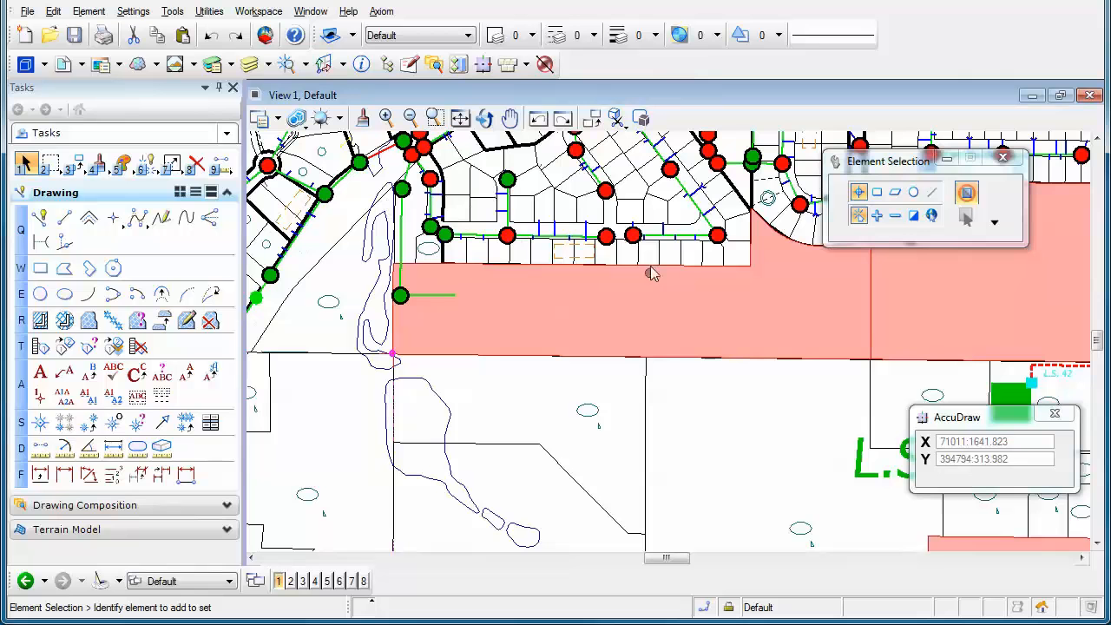
{"action": "mouse_move", "coordinate": [430, 299]}
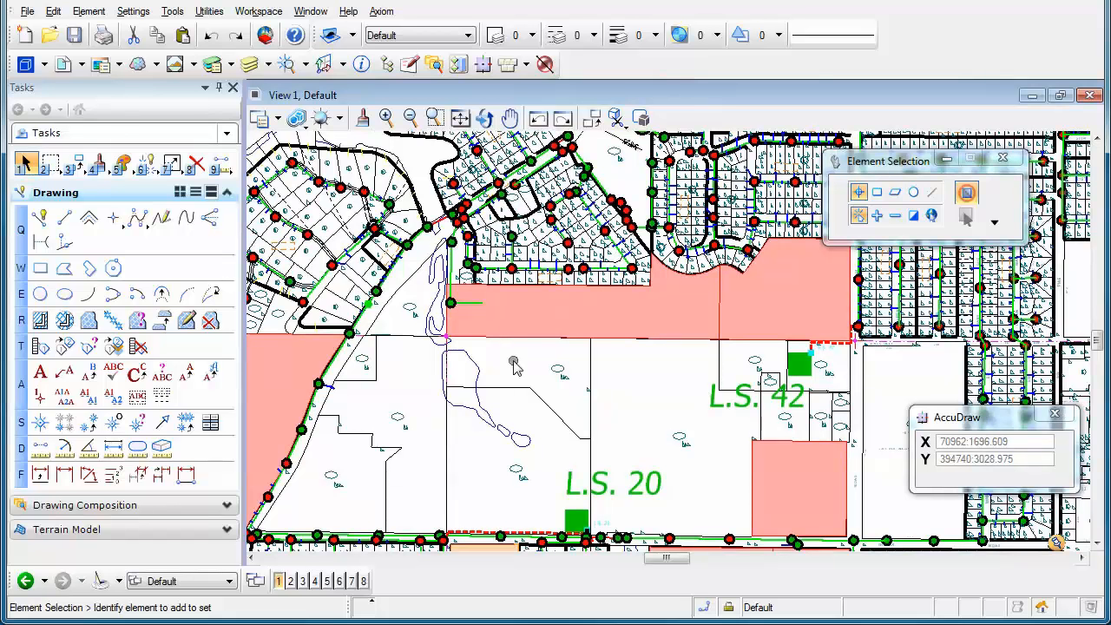
{"action": "mouse_move", "coordinate": [524, 372]}
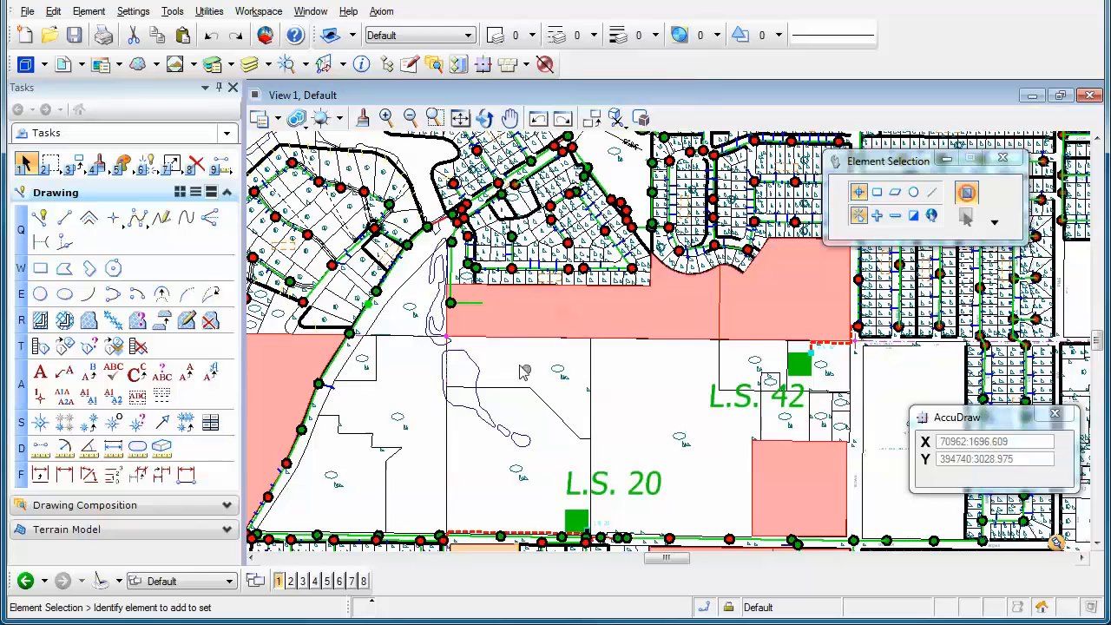
{"action": "mouse_move", "coordinate": [508, 375]}
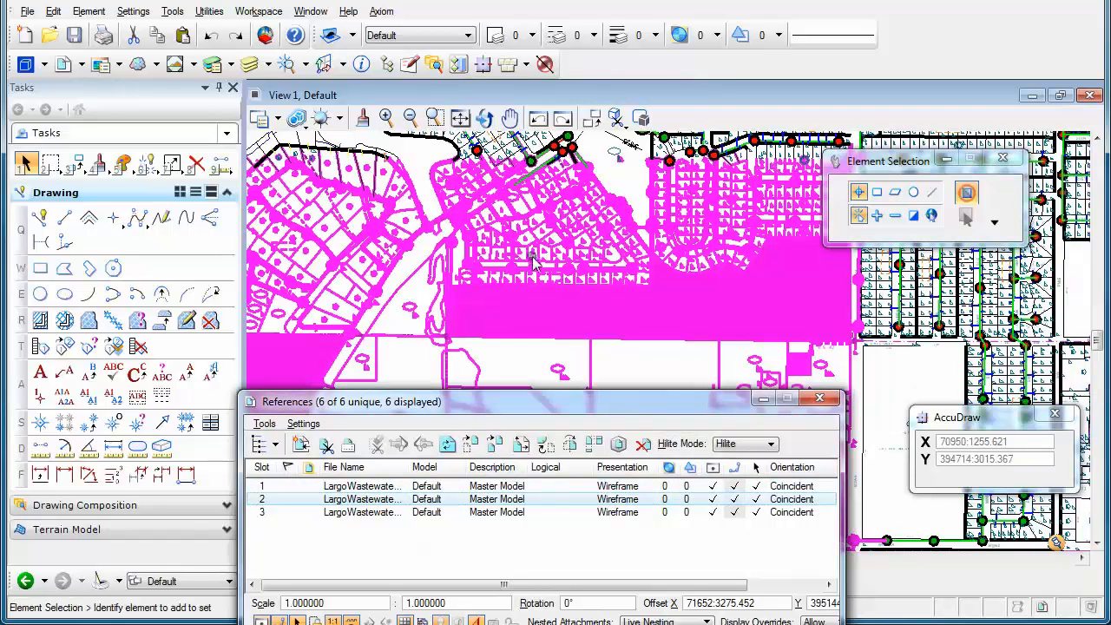
{"action": "mouse_move", "coordinate": [502, 358]}
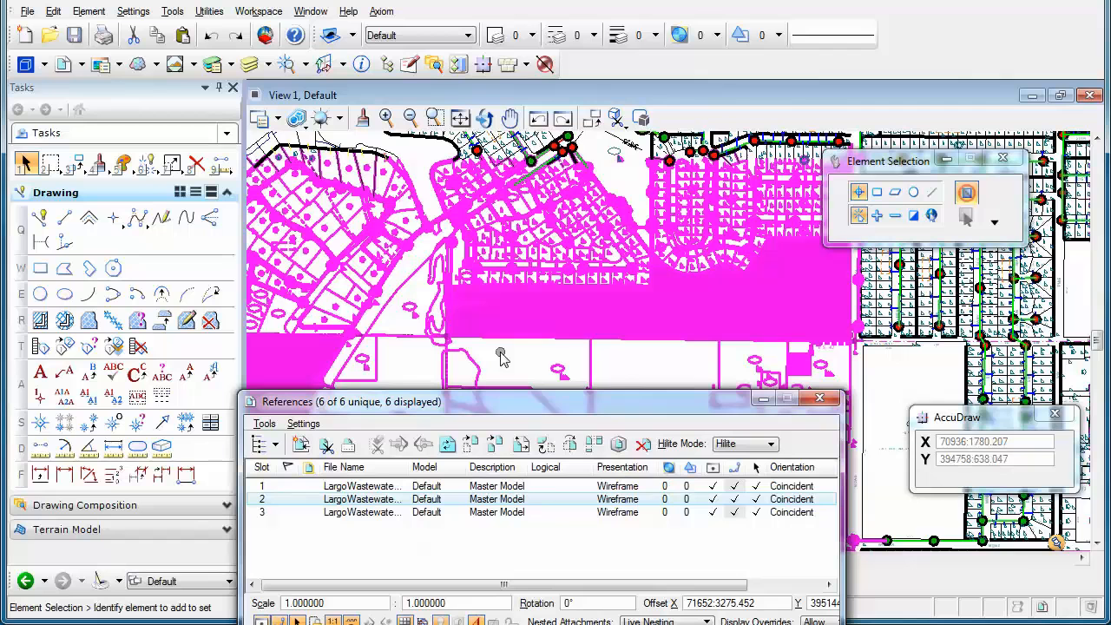
{"action": "mouse_move", "coordinate": [634, 507]}
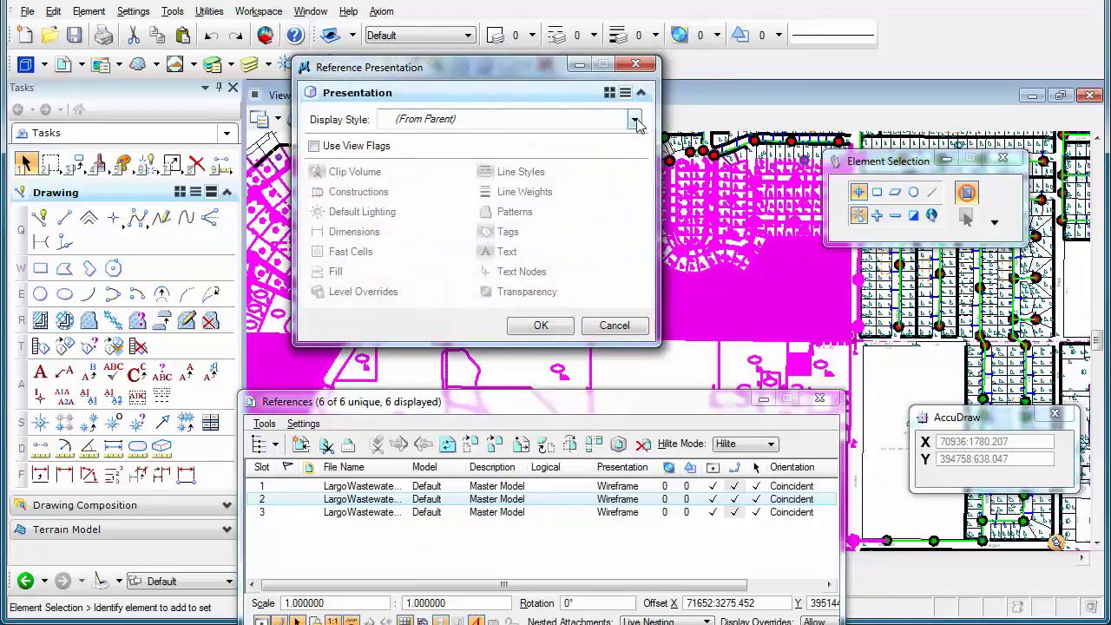
Set reference slot 2's presentation display style to Transparent and confirm
{"action": "left_click", "coordinate": [635, 118]}
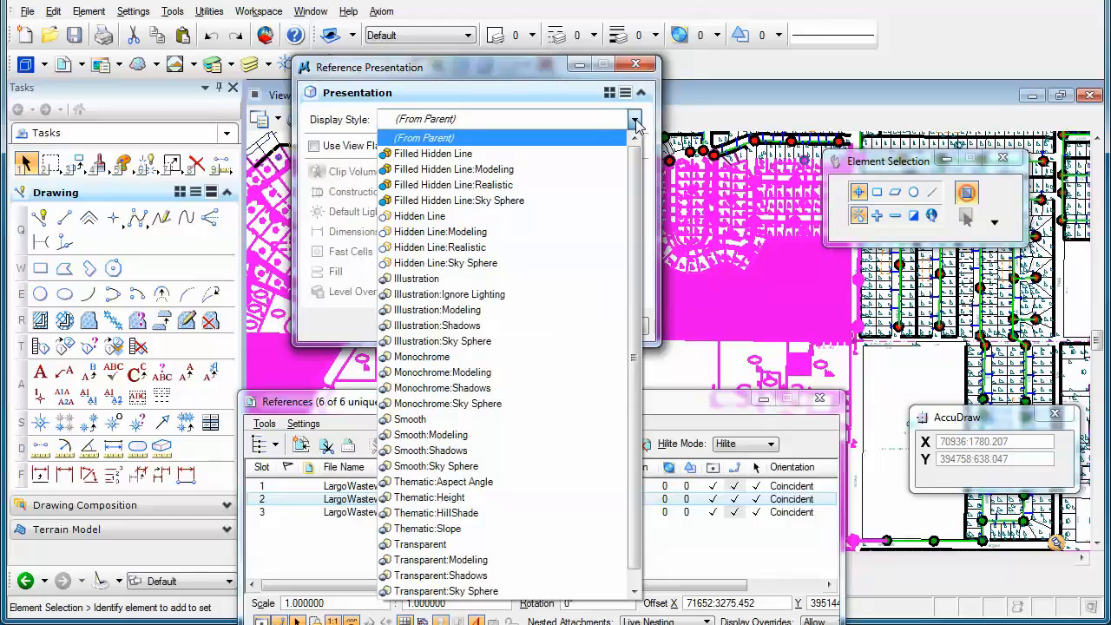
{"action": "mouse_move", "coordinate": [572, 379]}
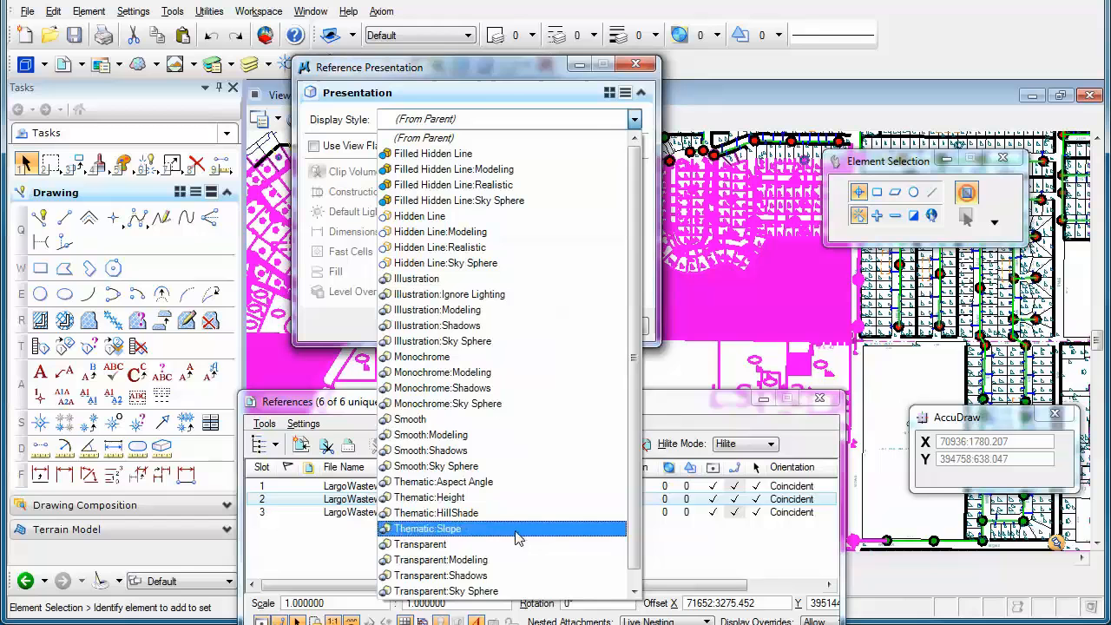
{"action": "left_click", "coordinate": [420, 545]}
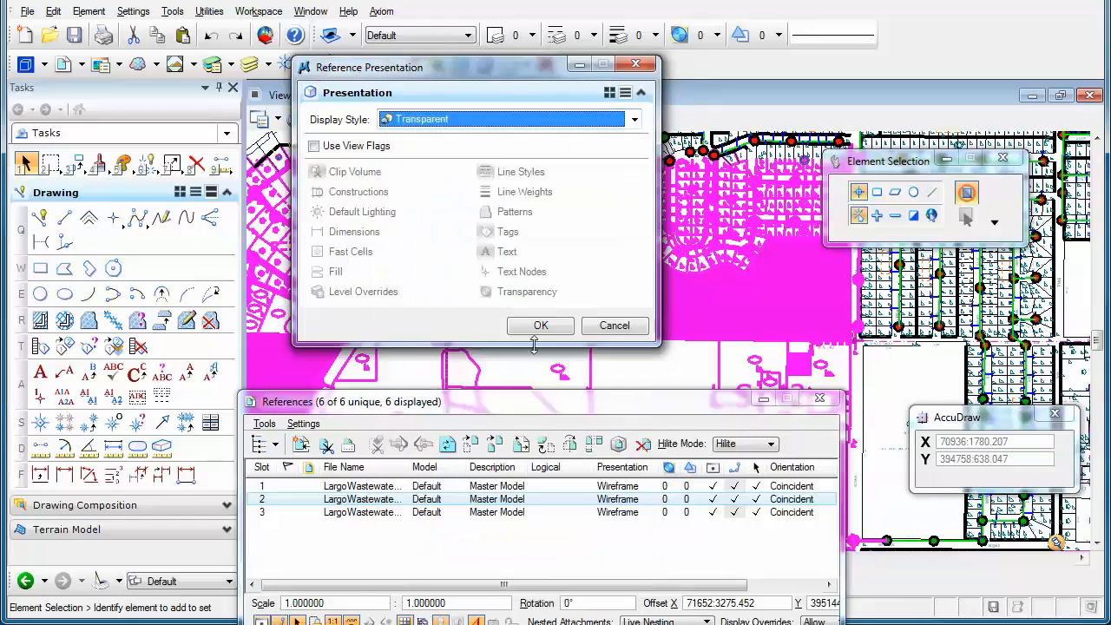
{"action": "left_click", "coordinate": [539, 324]}
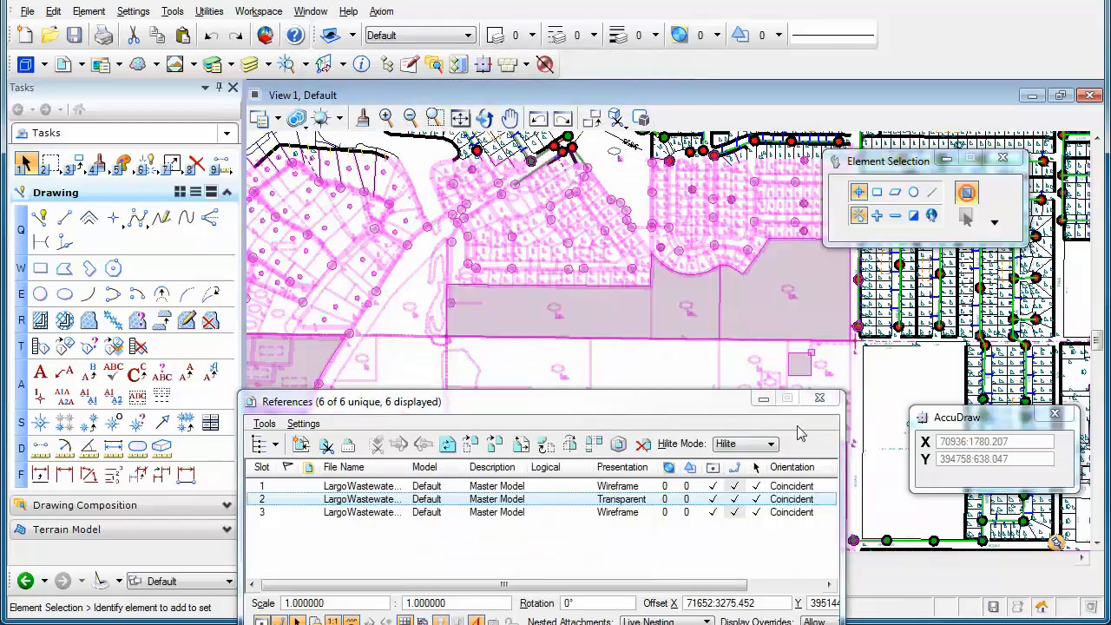
Close the References dialog, leaving the transparent reference overlay on the map
{"action": "left_click", "coordinate": [819, 398]}
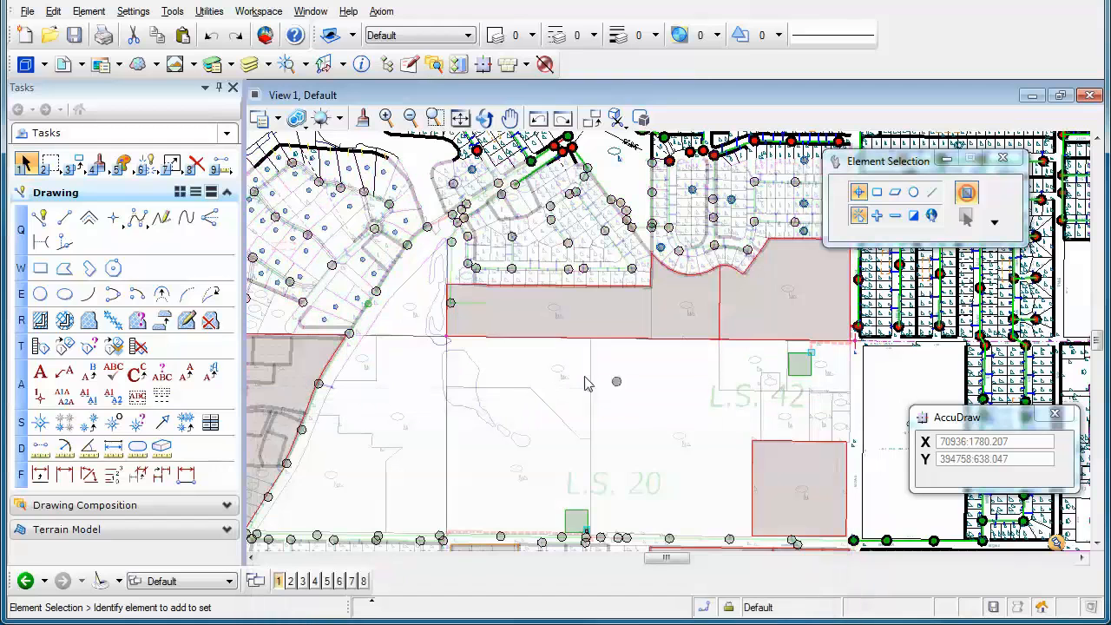
{"action": "mouse_move", "coordinate": [555, 380]}
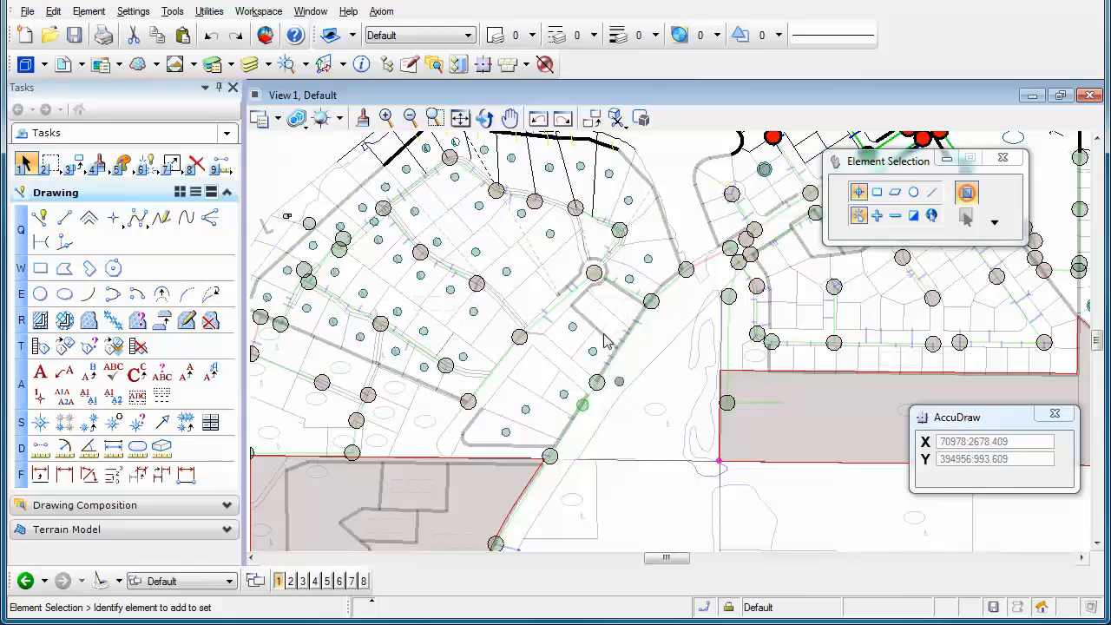
{"action": "mouse_move", "coordinate": [628, 442]}
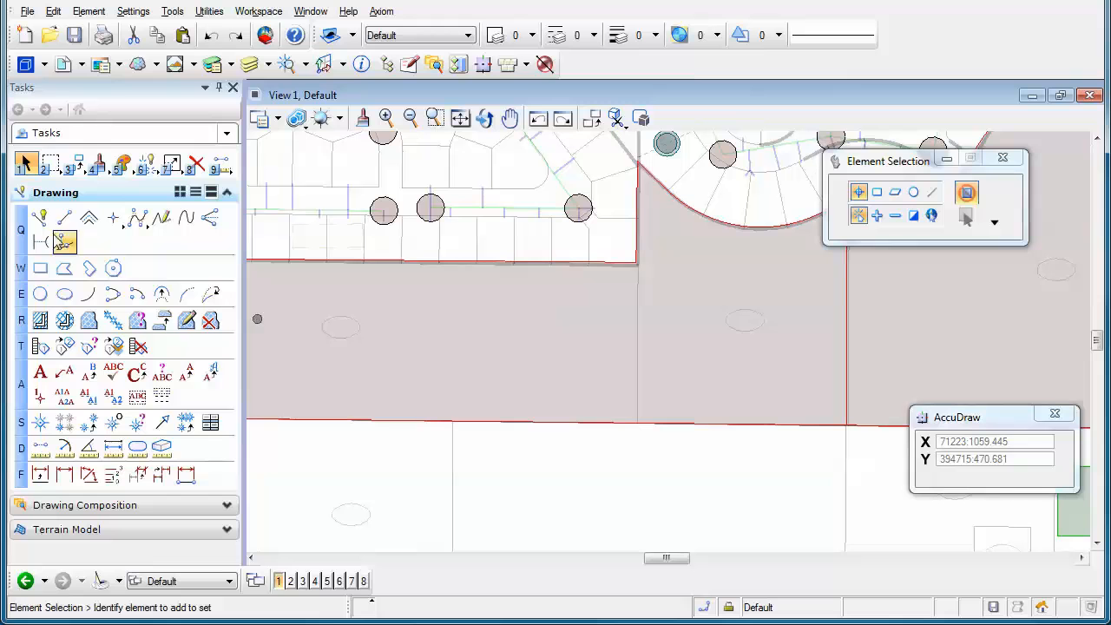
Start a Place SmartLine in red with line weight 2 over the parcels
{"action": "left_click", "coordinate": [40, 217]}
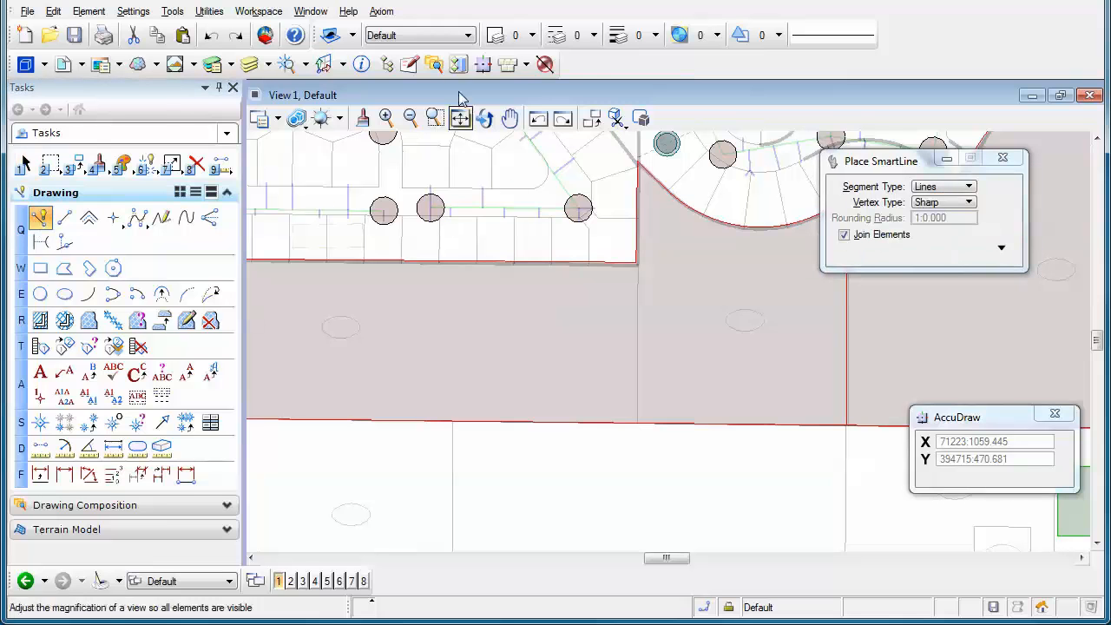
{"action": "left_click", "coordinate": [528, 35]}
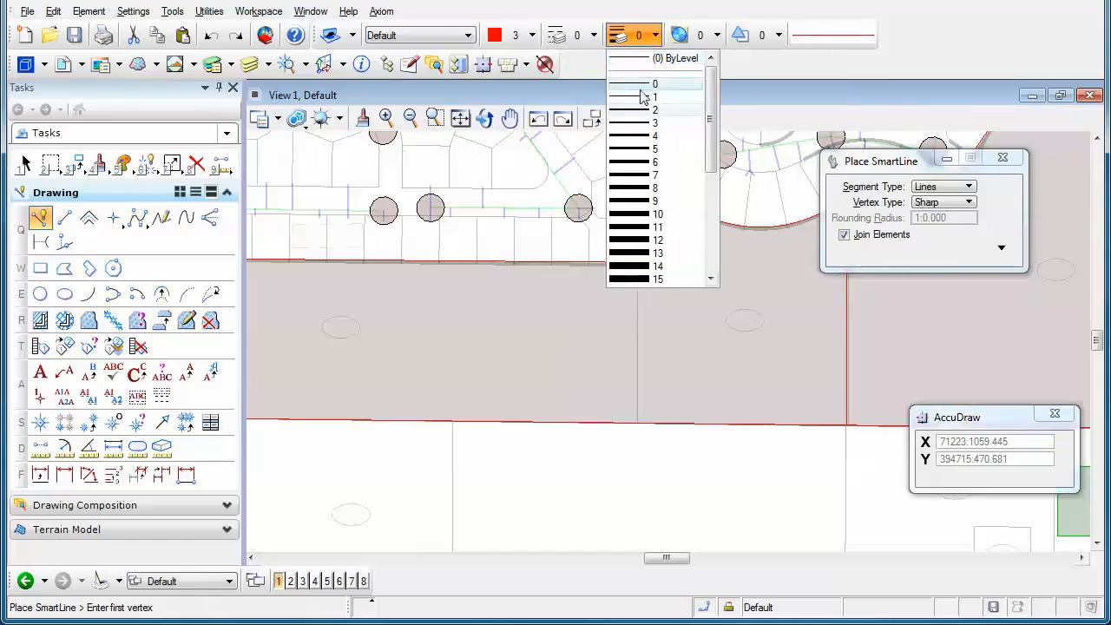
{"action": "left_click", "coordinate": [657, 109]}
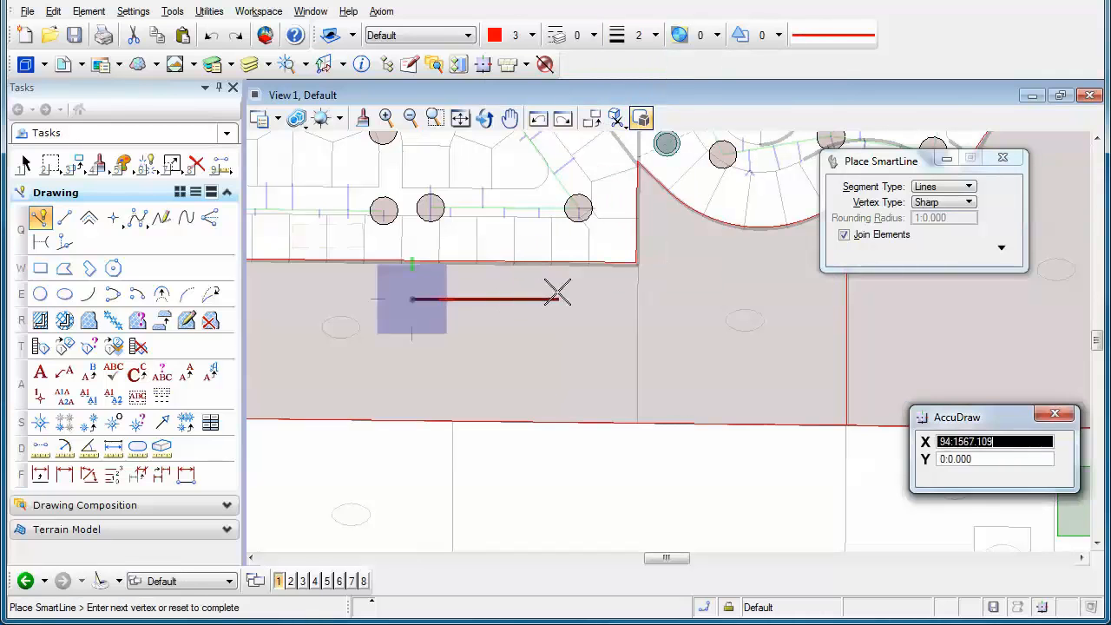
{"action": "mouse_move", "coordinate": [483, 338]}
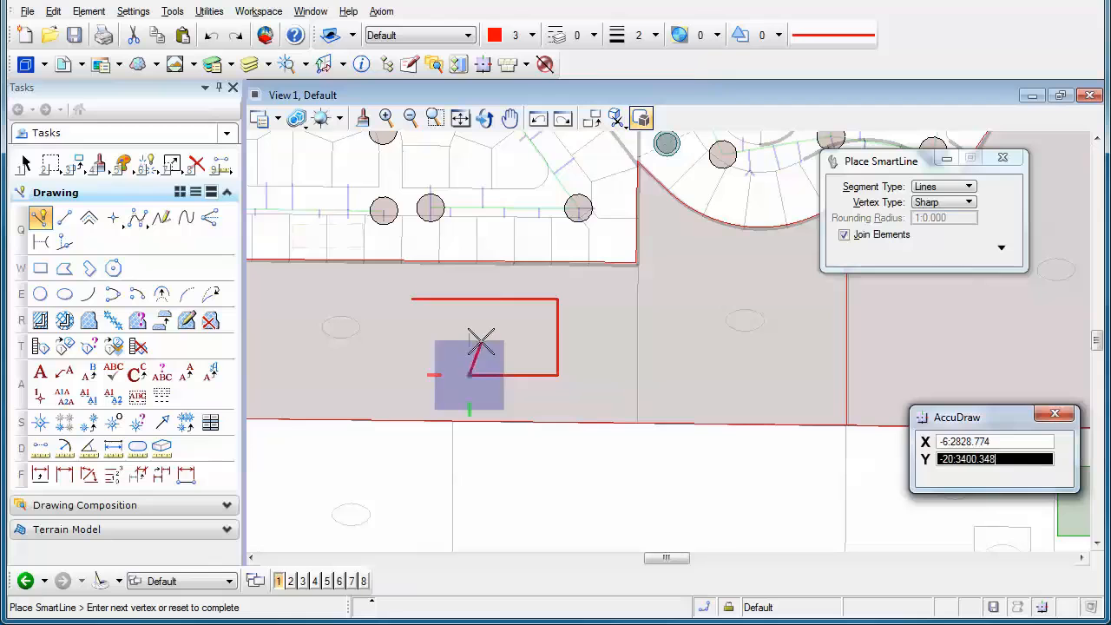